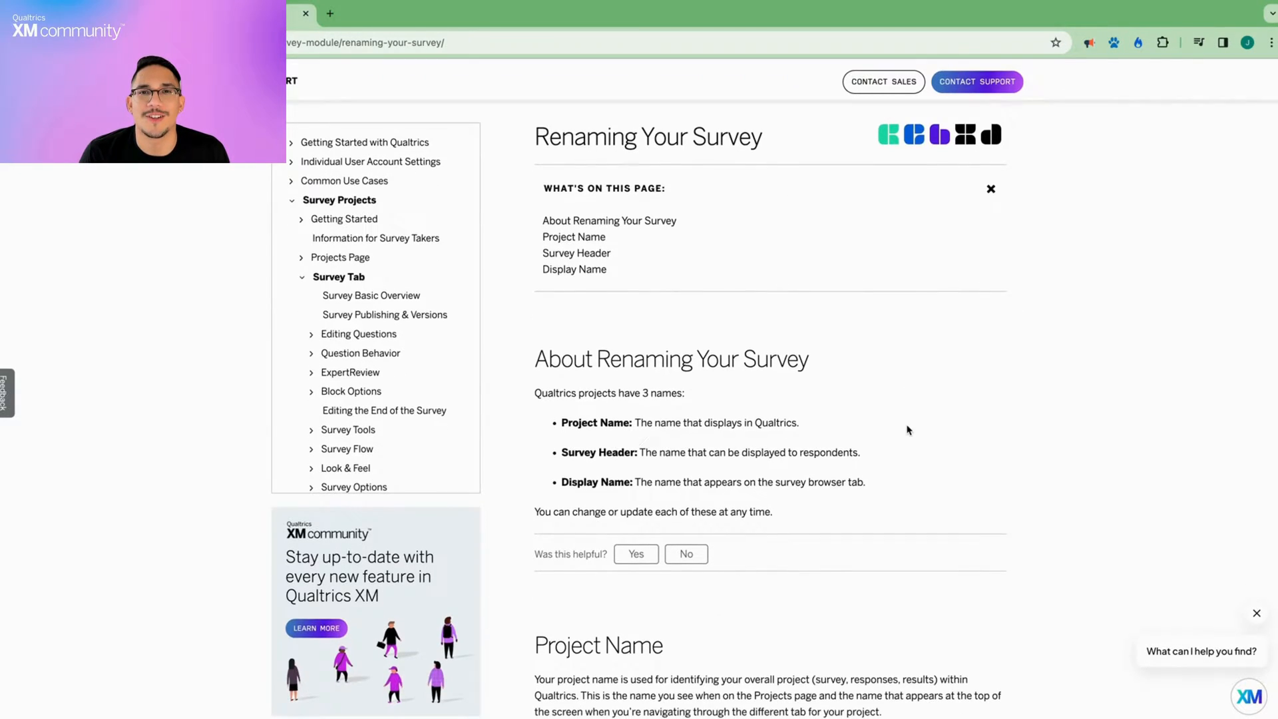
From the Projects list, rename the Test Survey project to 'New Survey Name' and reopen it.
scroll(down, 3)
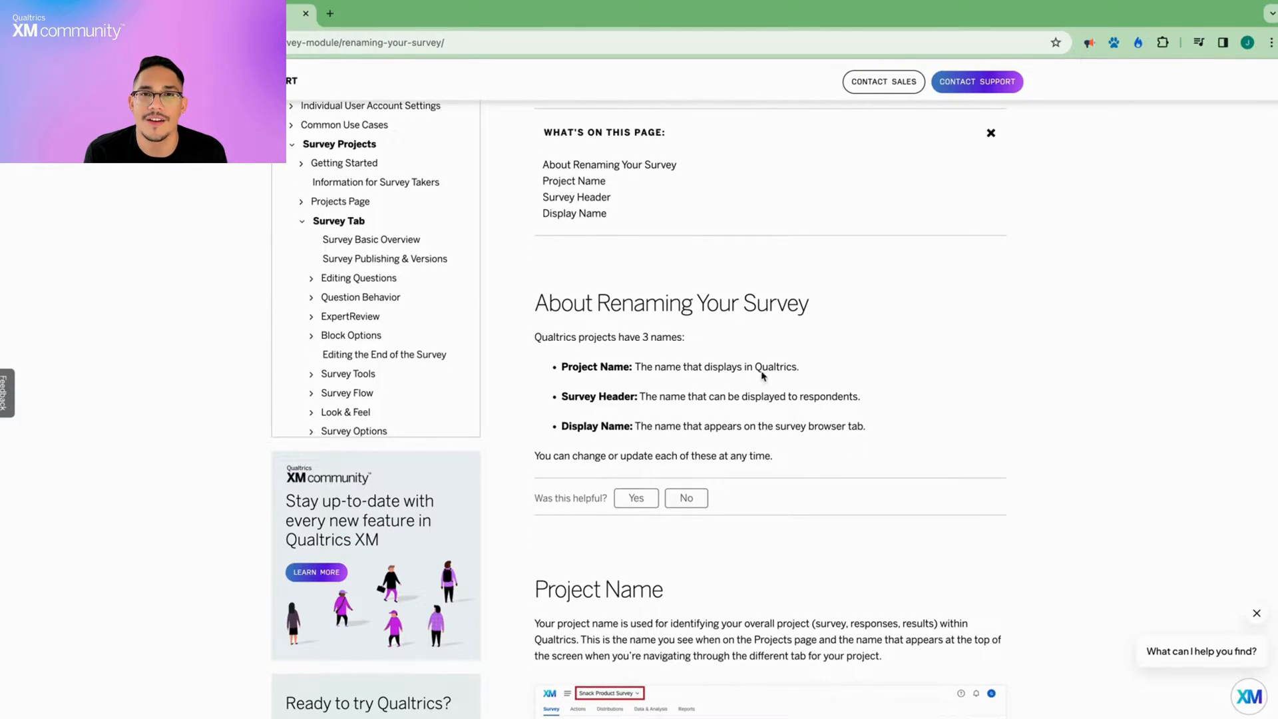
mouse_move(933, 403)
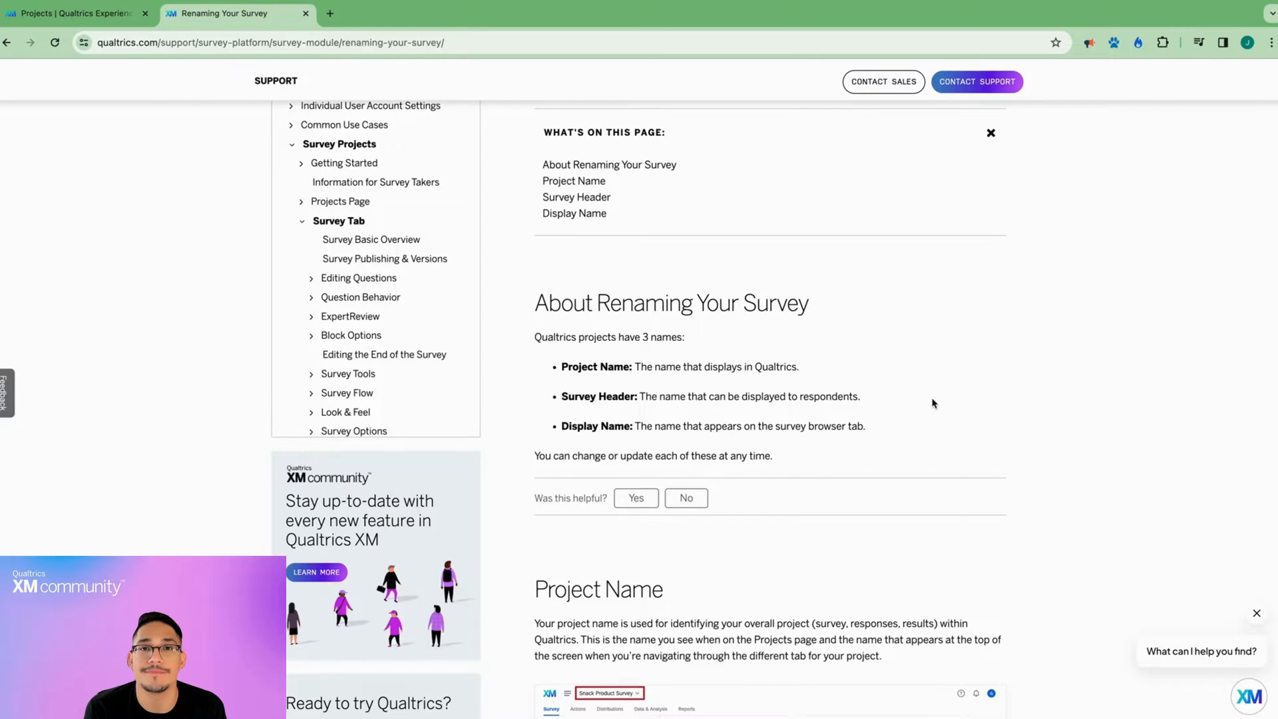
click(73, 14)
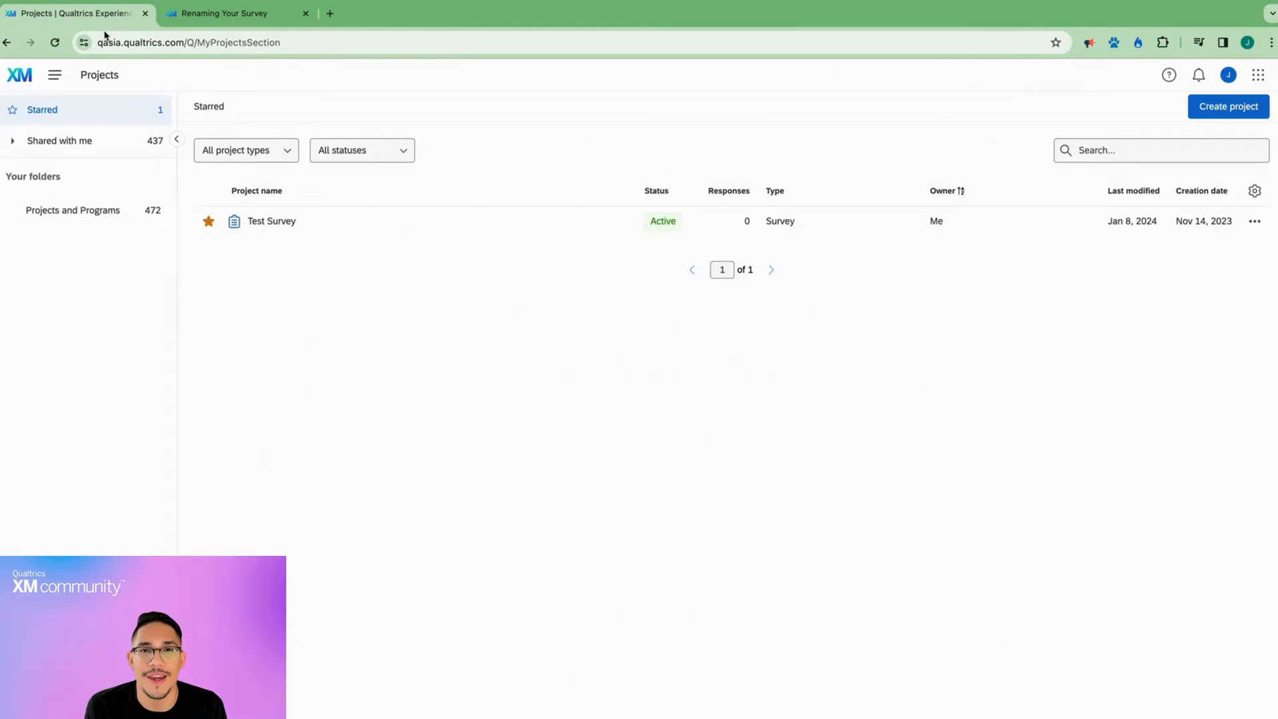
click(54, 75)
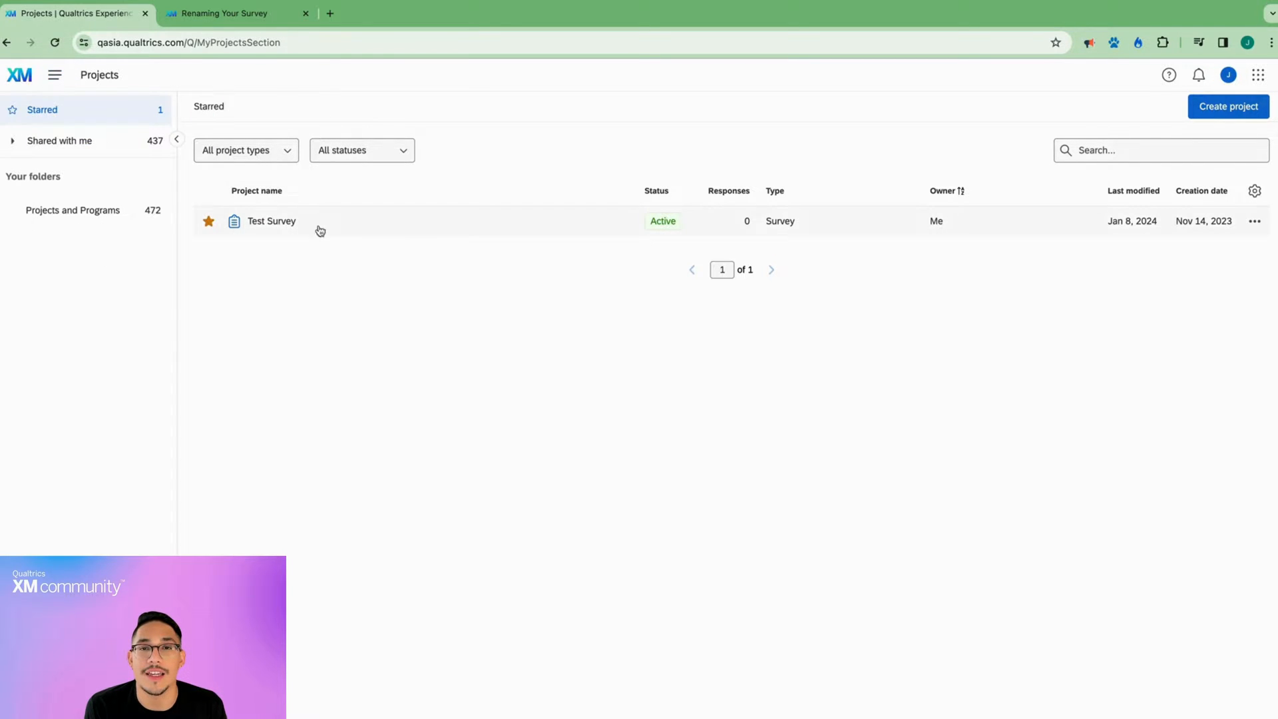
click(1254, 220)
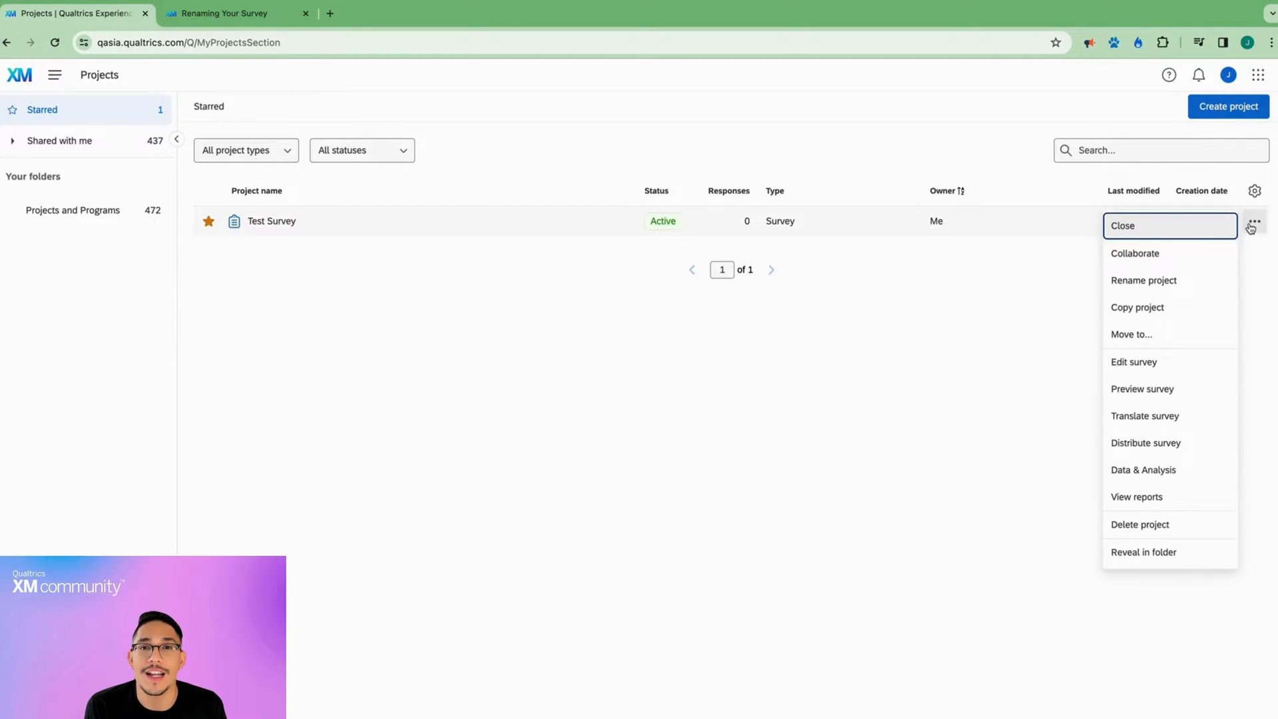
click(1144, 279)
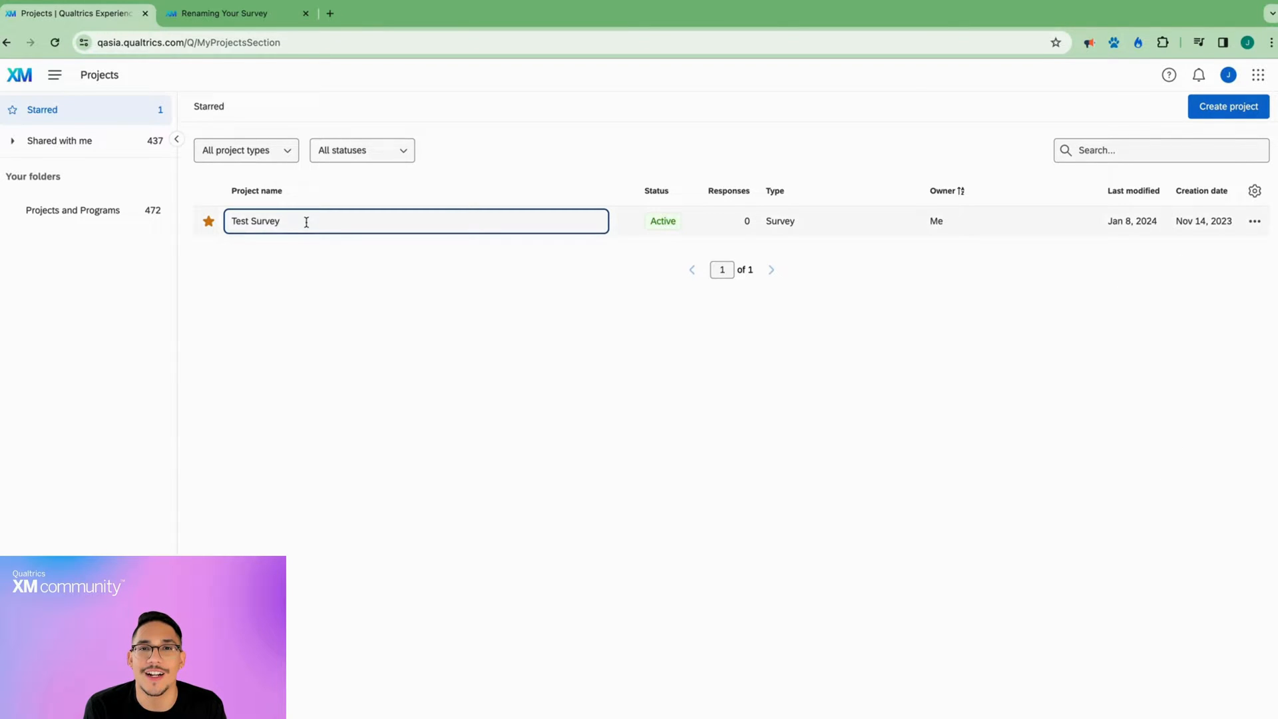
text(New Survey)
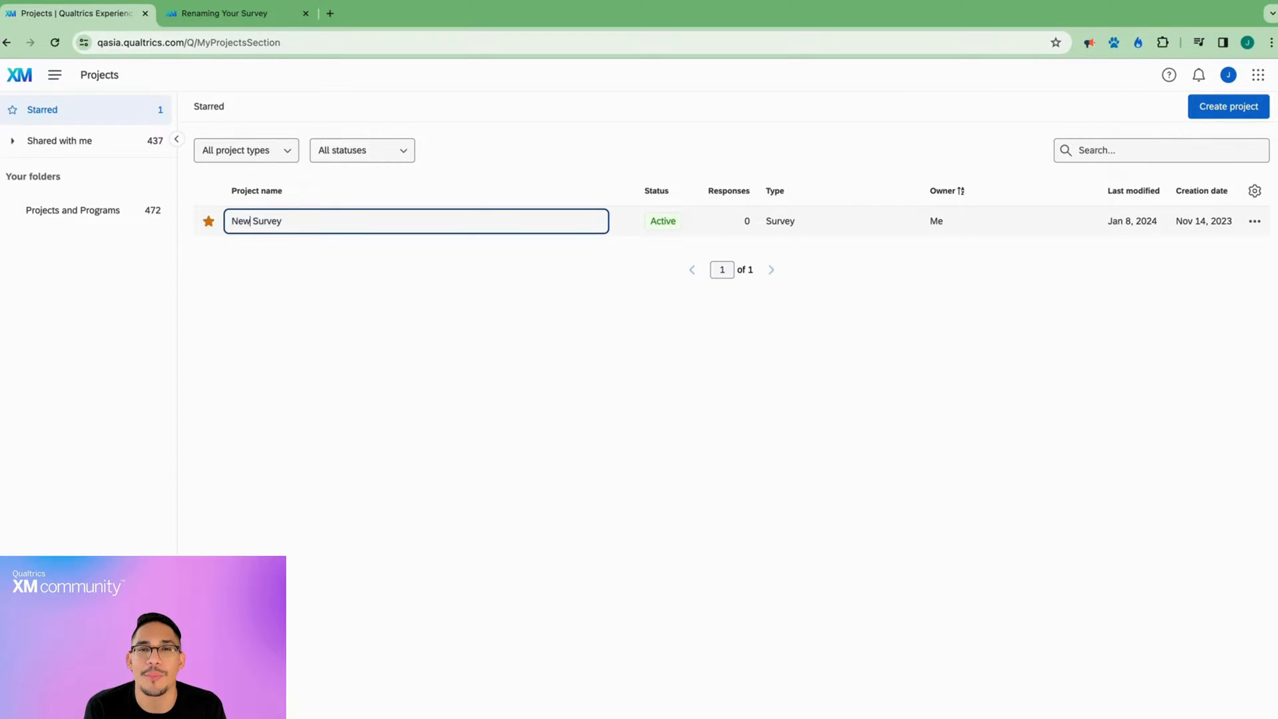
text(Name)
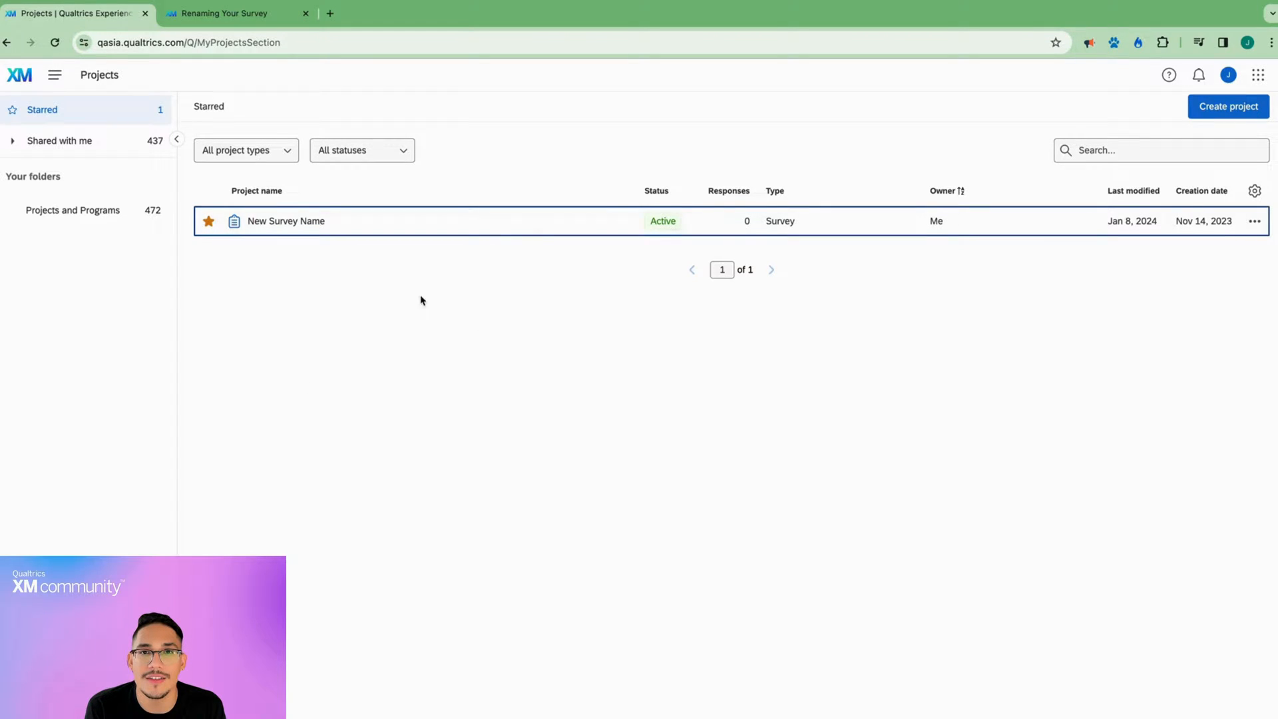
click(285, 221)
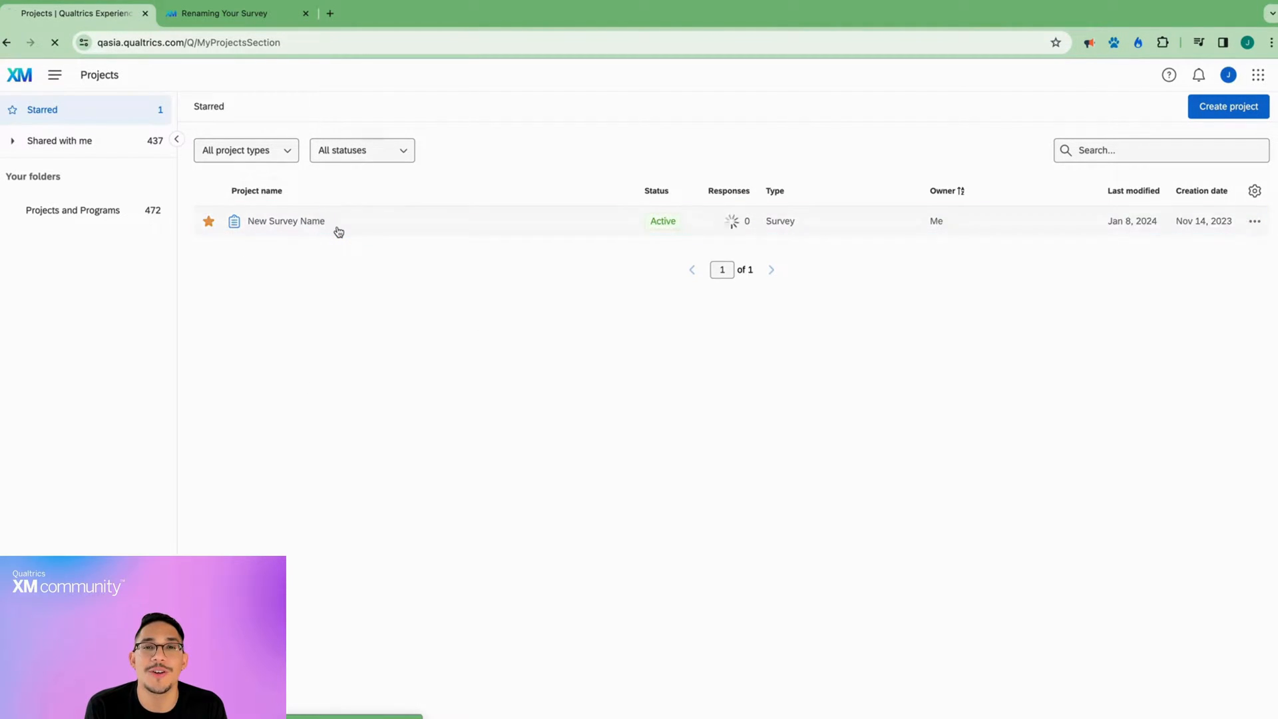
Retype the survey title in the builder as 'Test New Name'.
click(284, 221)
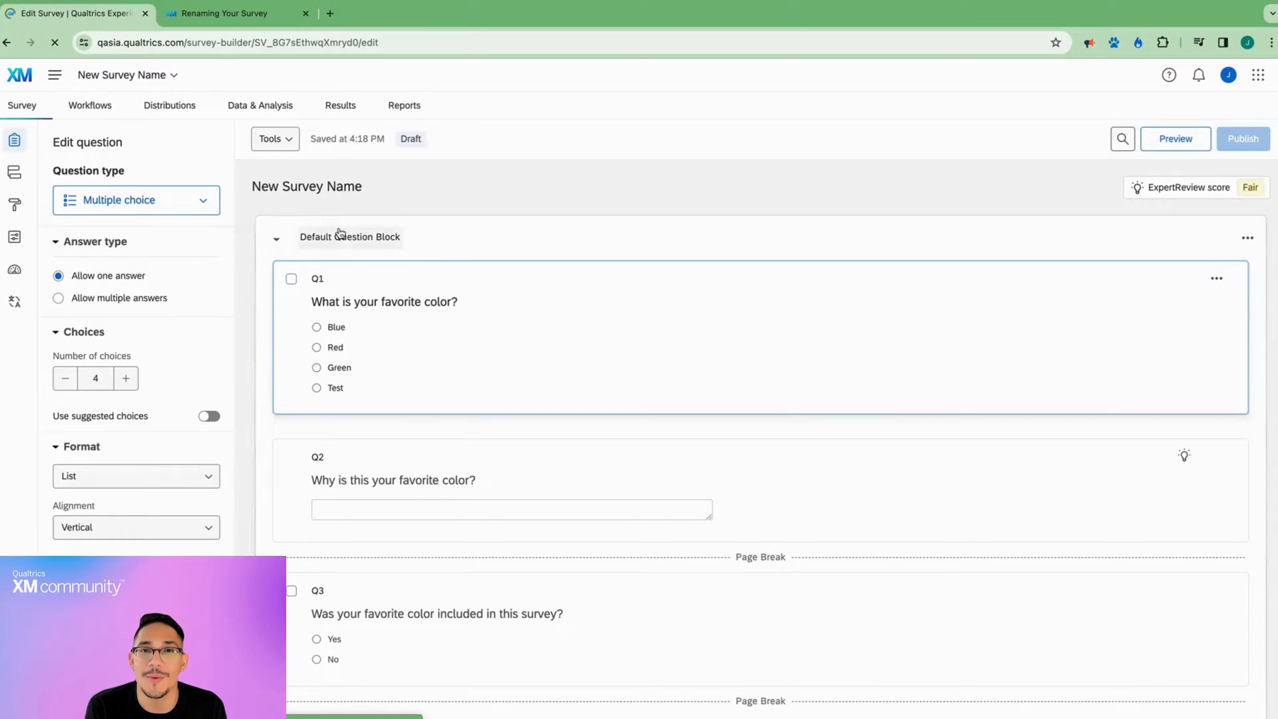
mouse_move(622, 361)
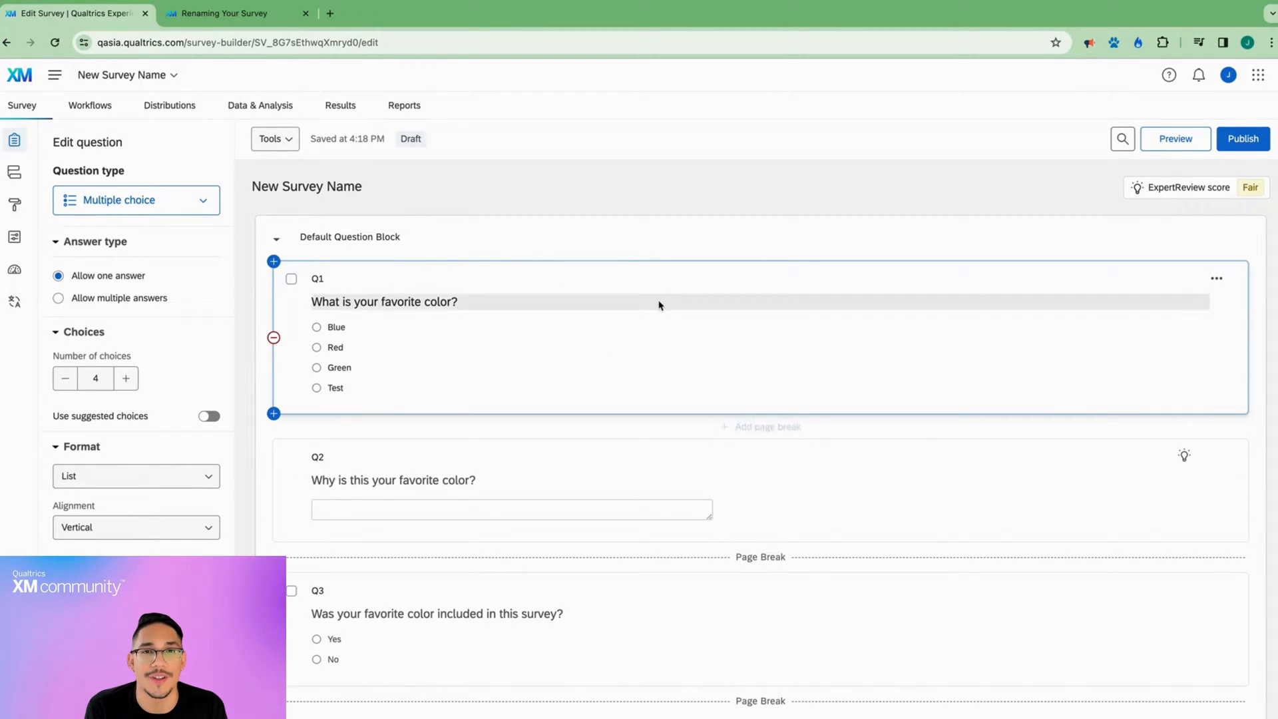
mouse_move(342, 194)
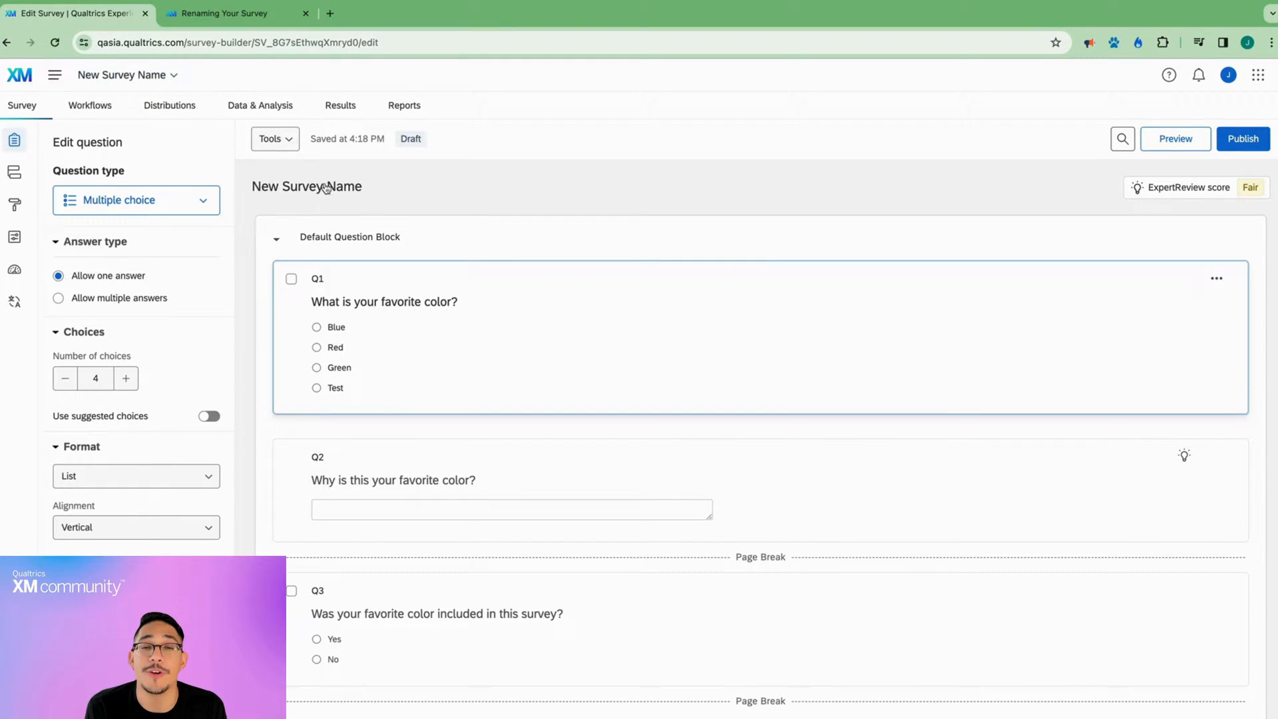
click(306, 187)
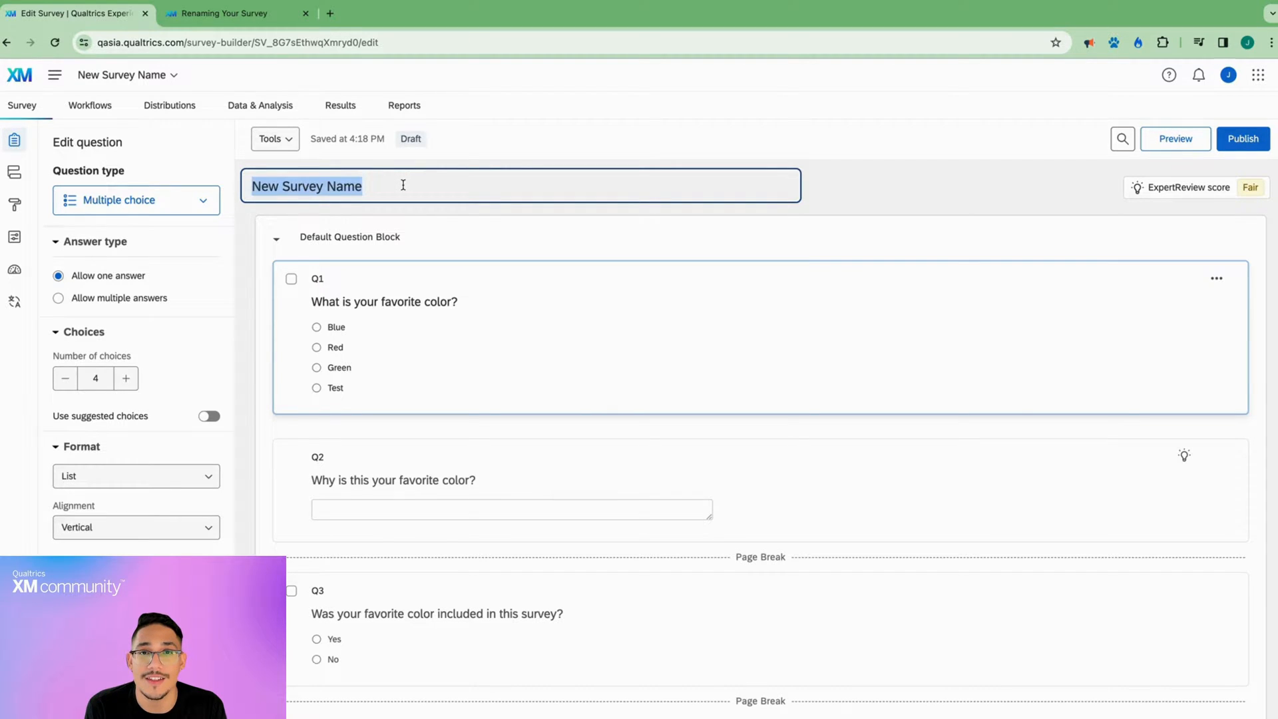
text(Test)
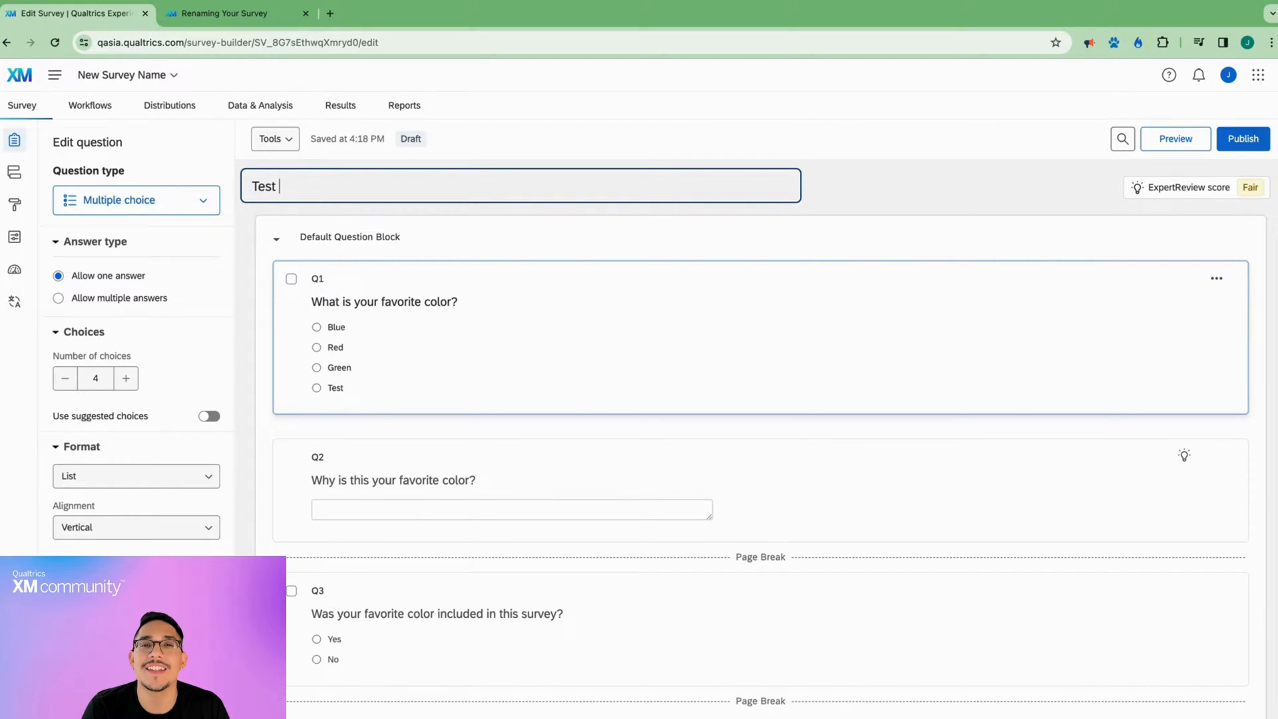
text(New Name)
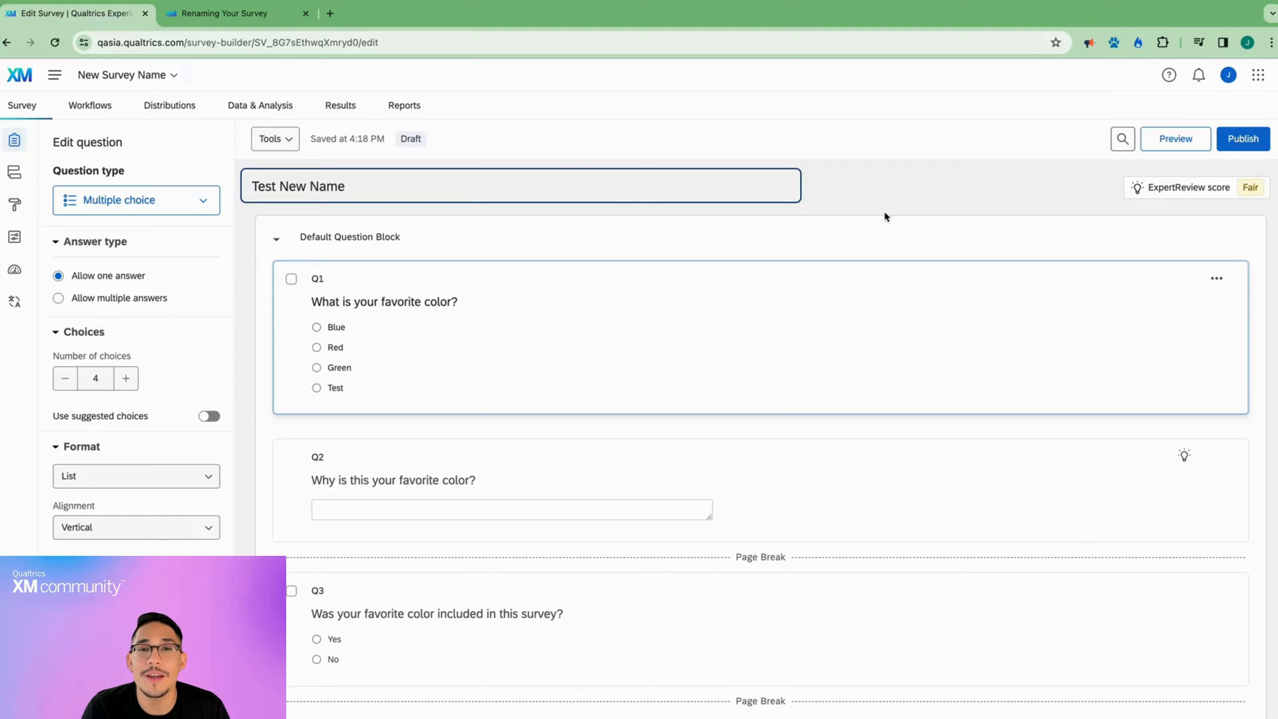
In Look and feel > General, enter the header text 'This is a Header'.
click(13, 204)
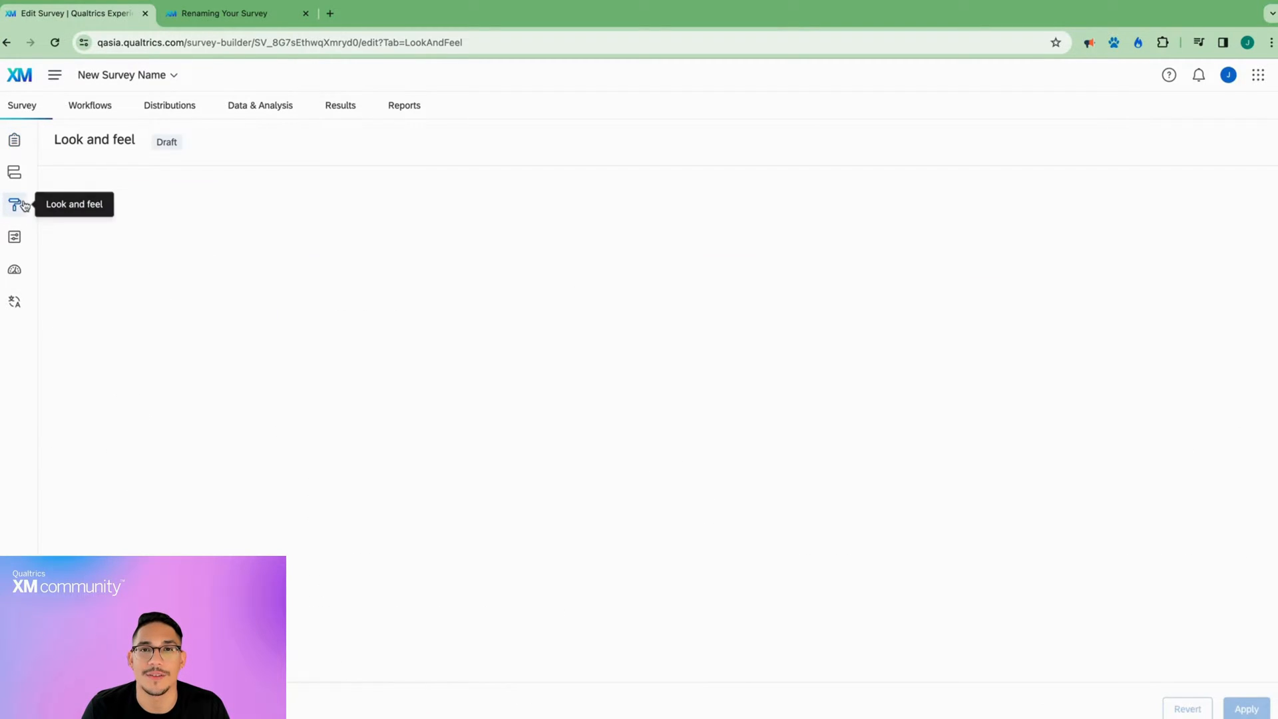
mouse_move(100, 277)
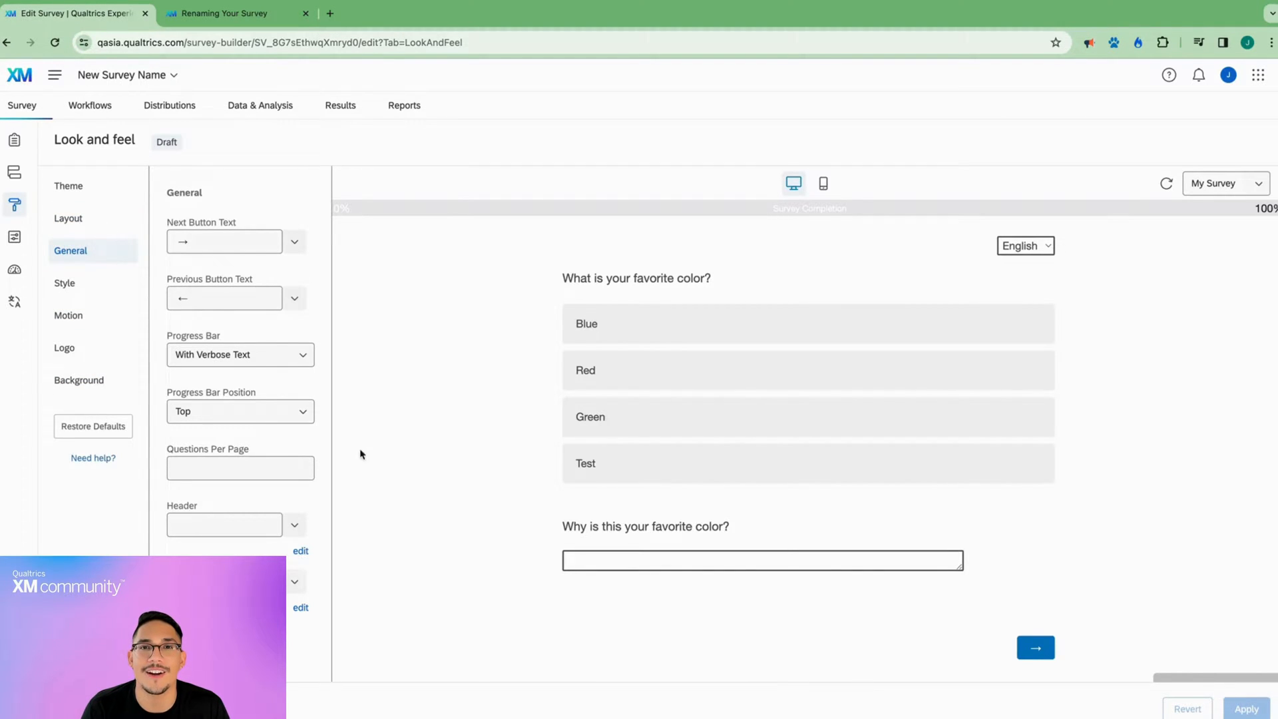
click(224, 525)
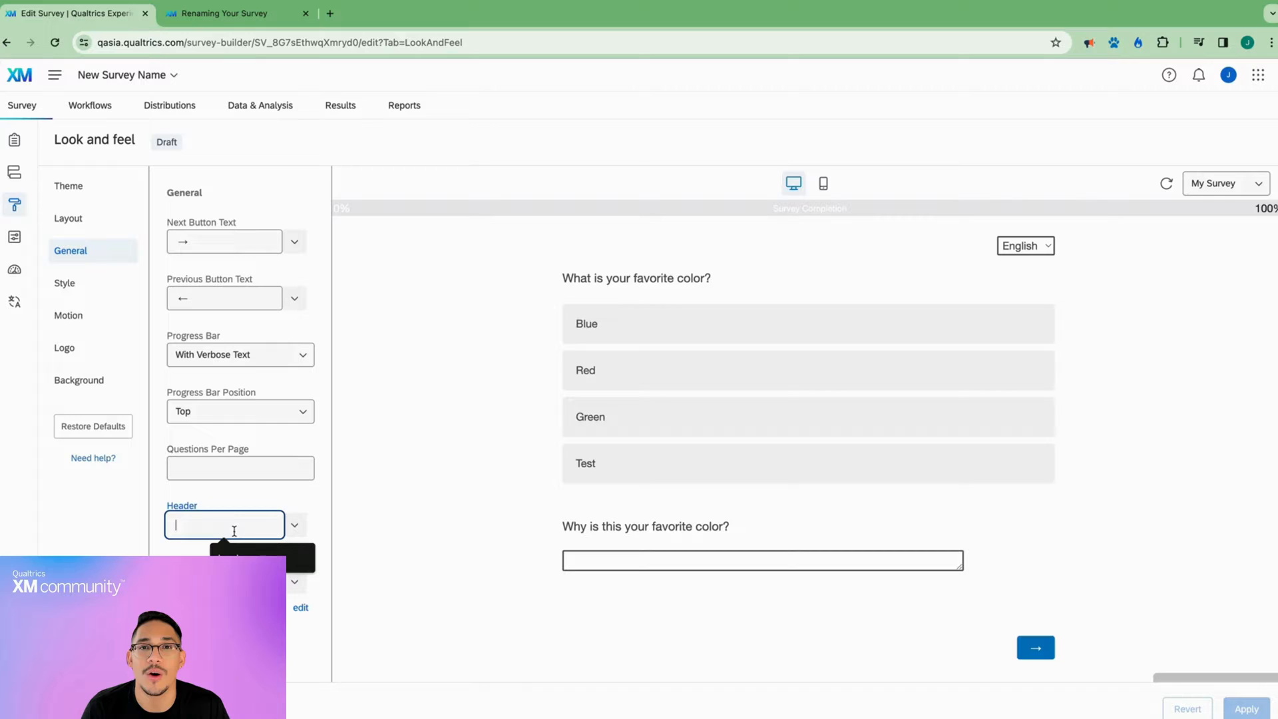
text(This is a)
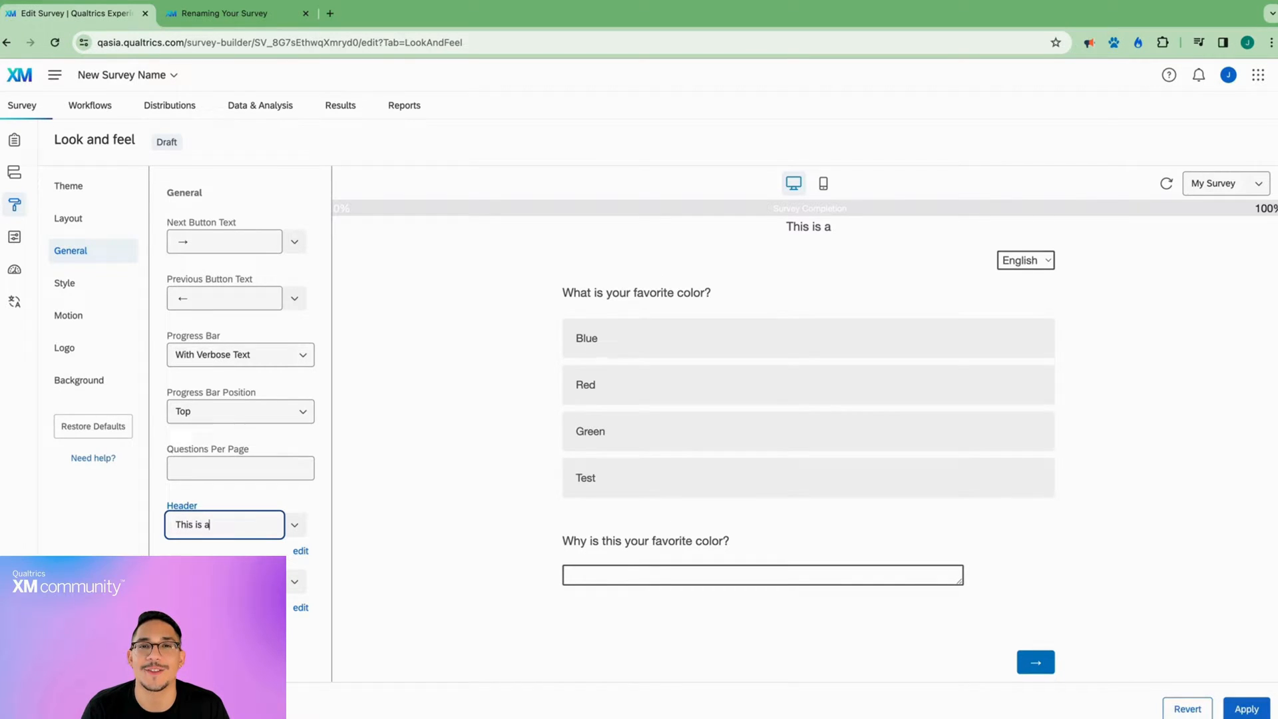
text(Header)
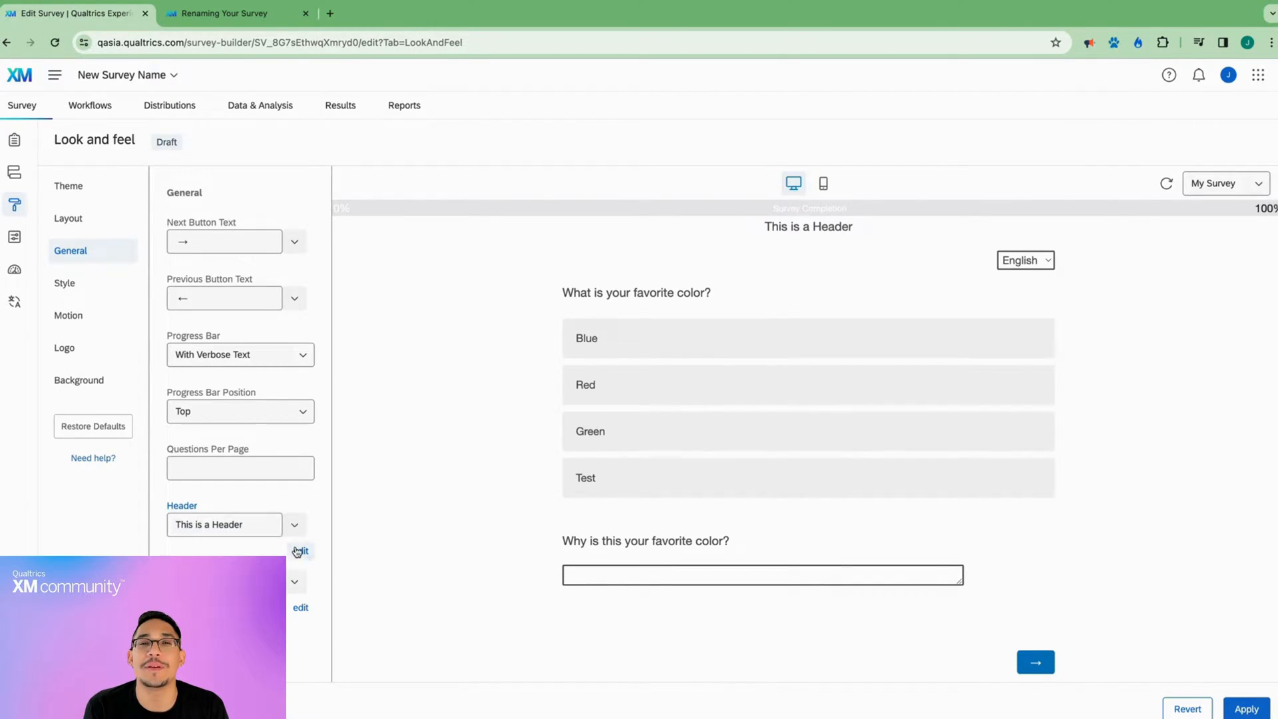
Replace the header with 'Test Header Here' in the full editor, save and apply it.
click(299, 551)
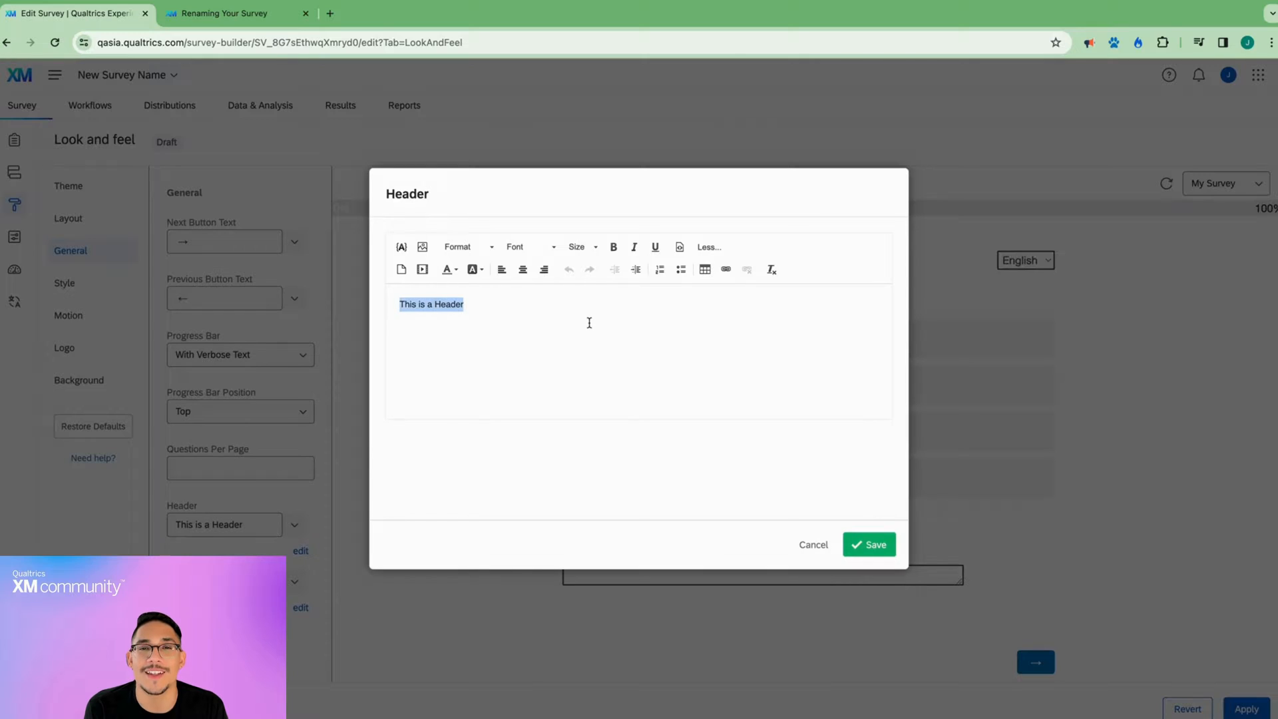
mouse_move(518, 354)
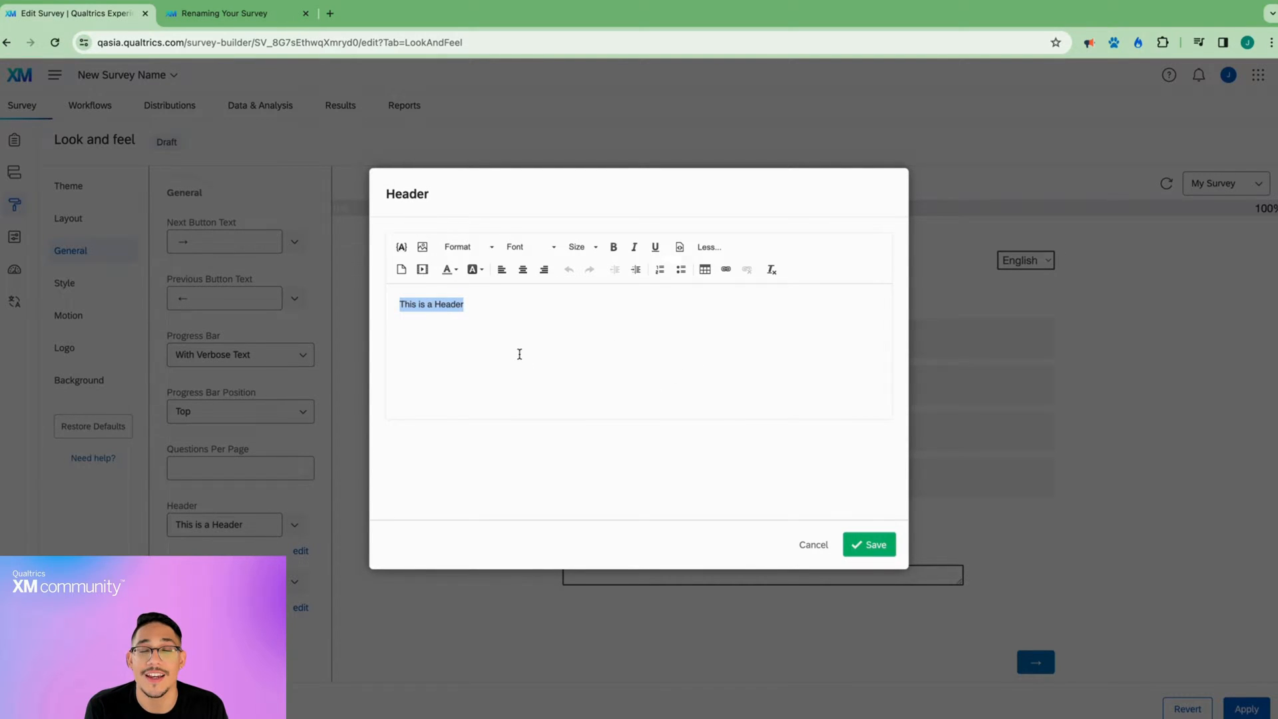
text(Tes)
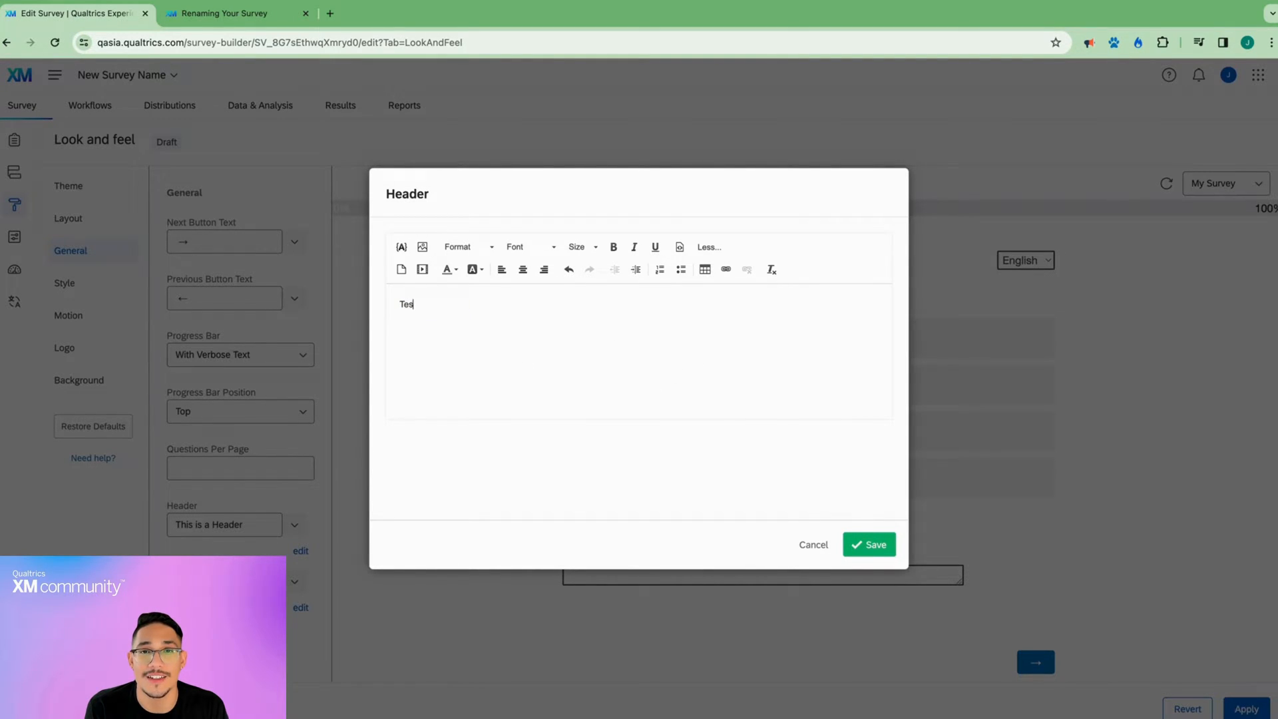
text(t Header Here)
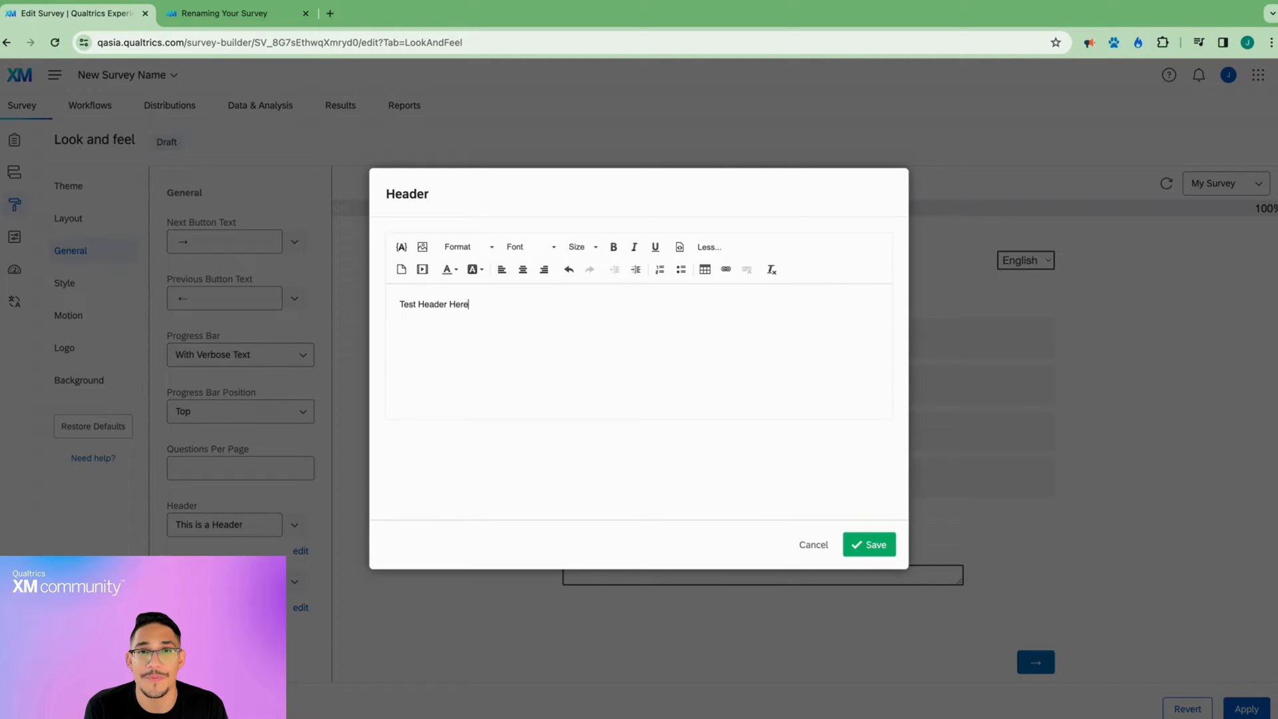
click(869, 544)
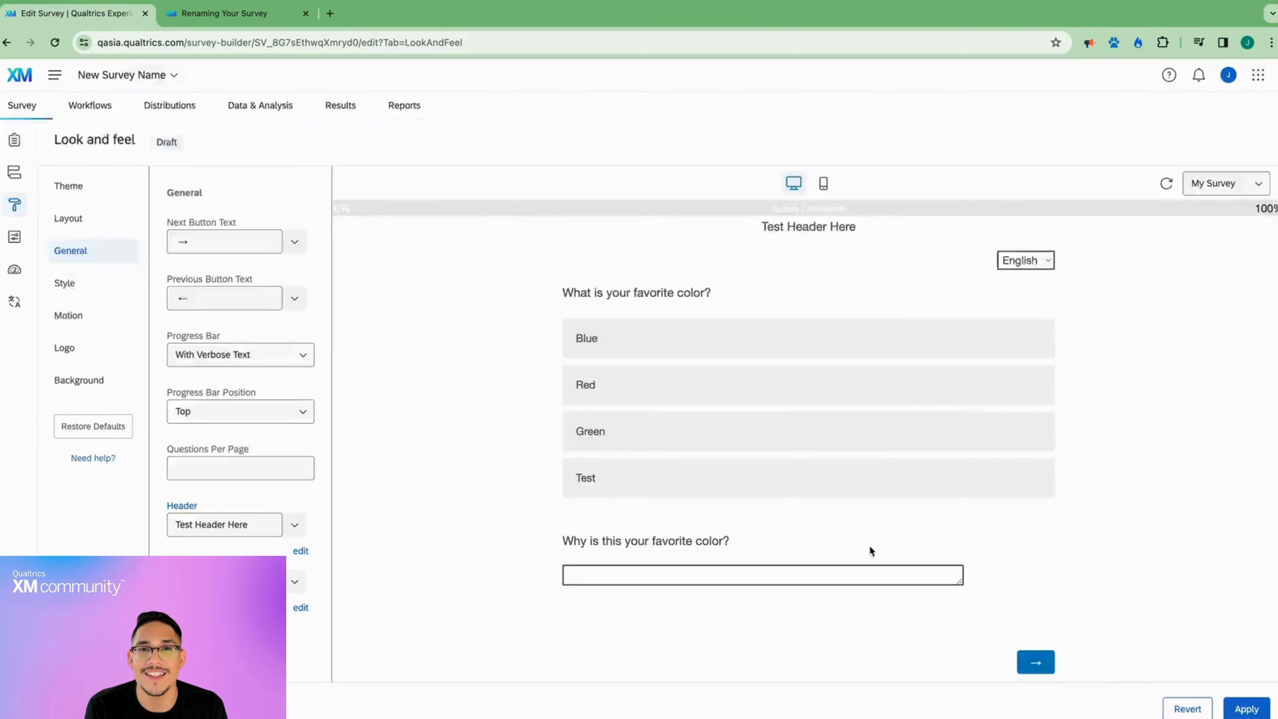
click(1246, 706)
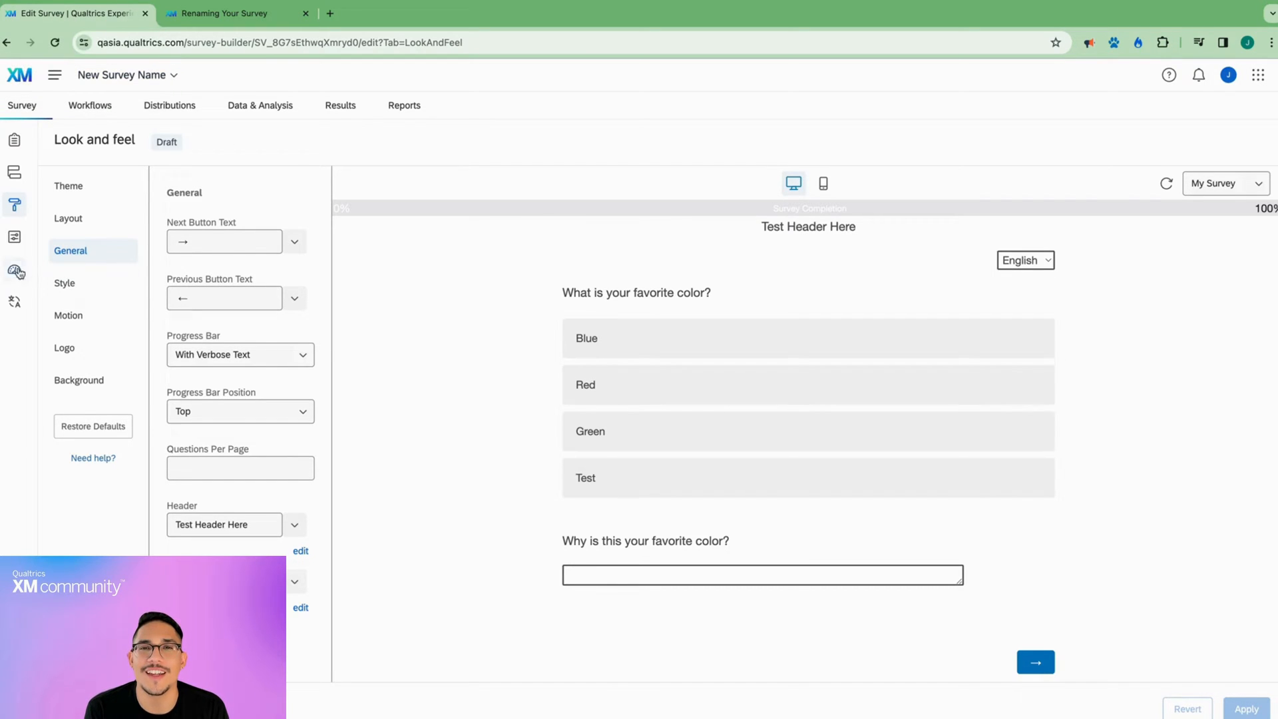
In Survey options > General, set the display name to 'New Display Name', then dismiss the Publish dialog.
click(15, 237)
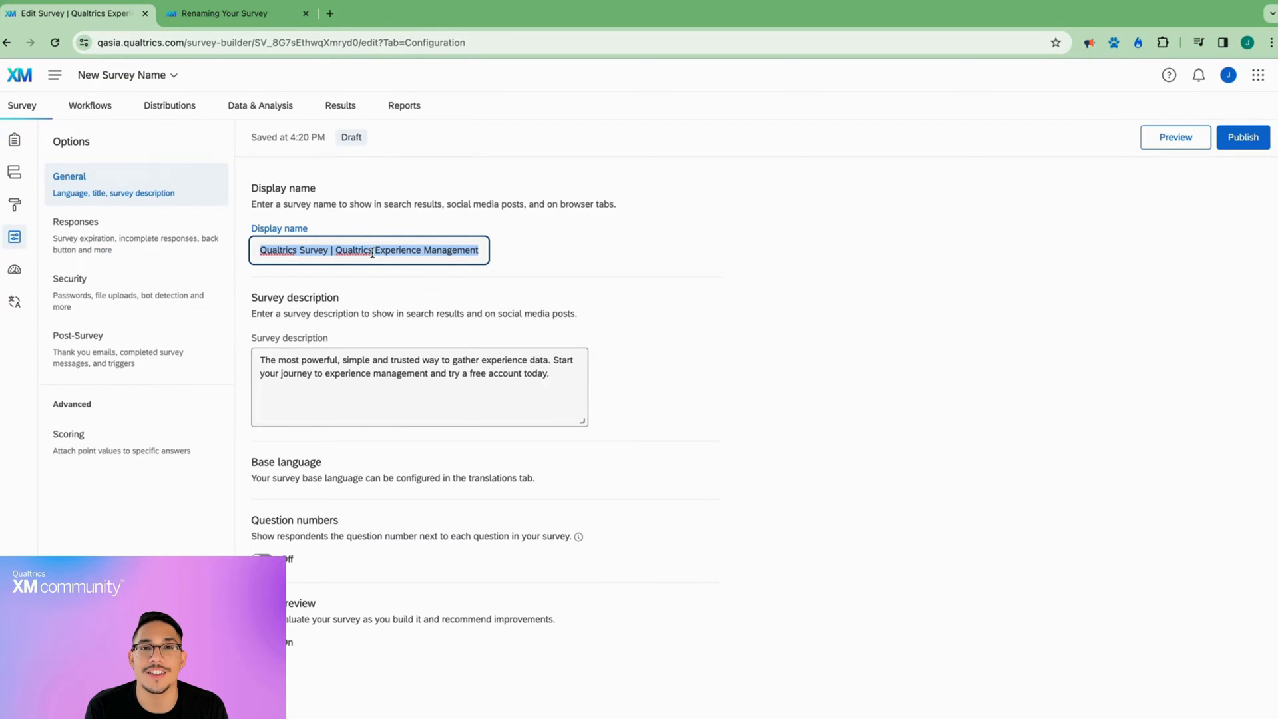
text(New Display)
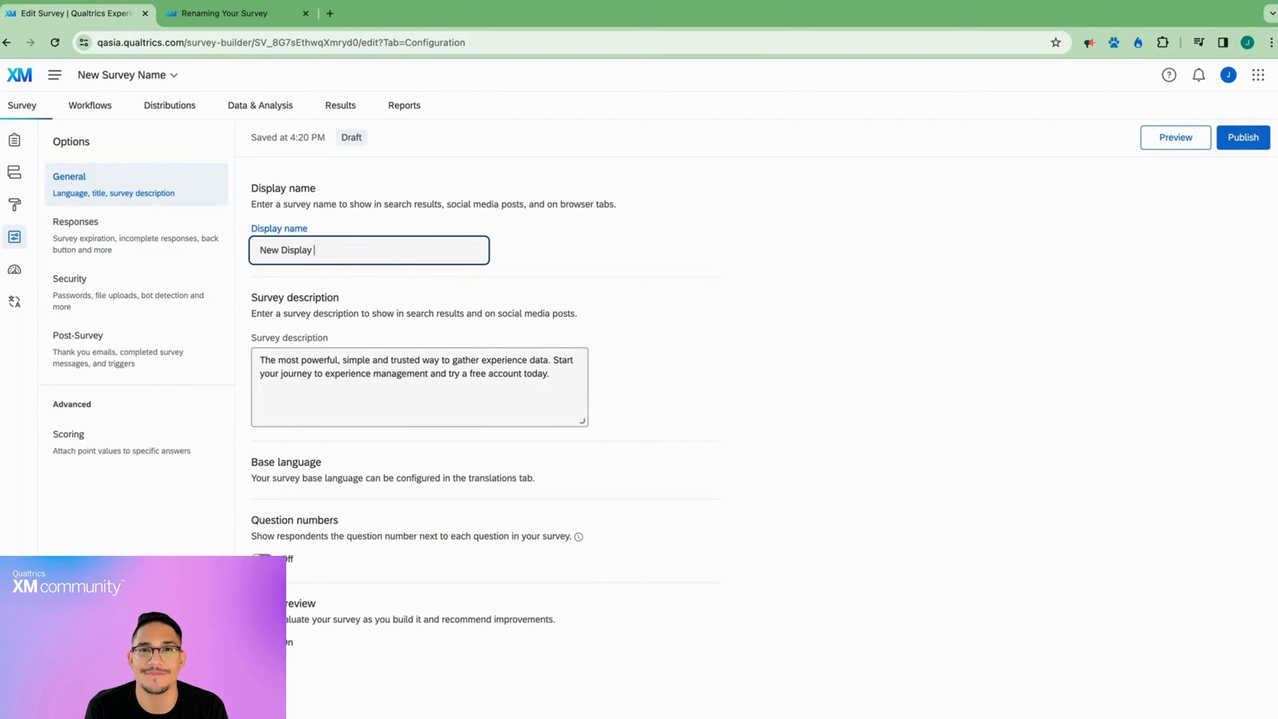
text(Name)
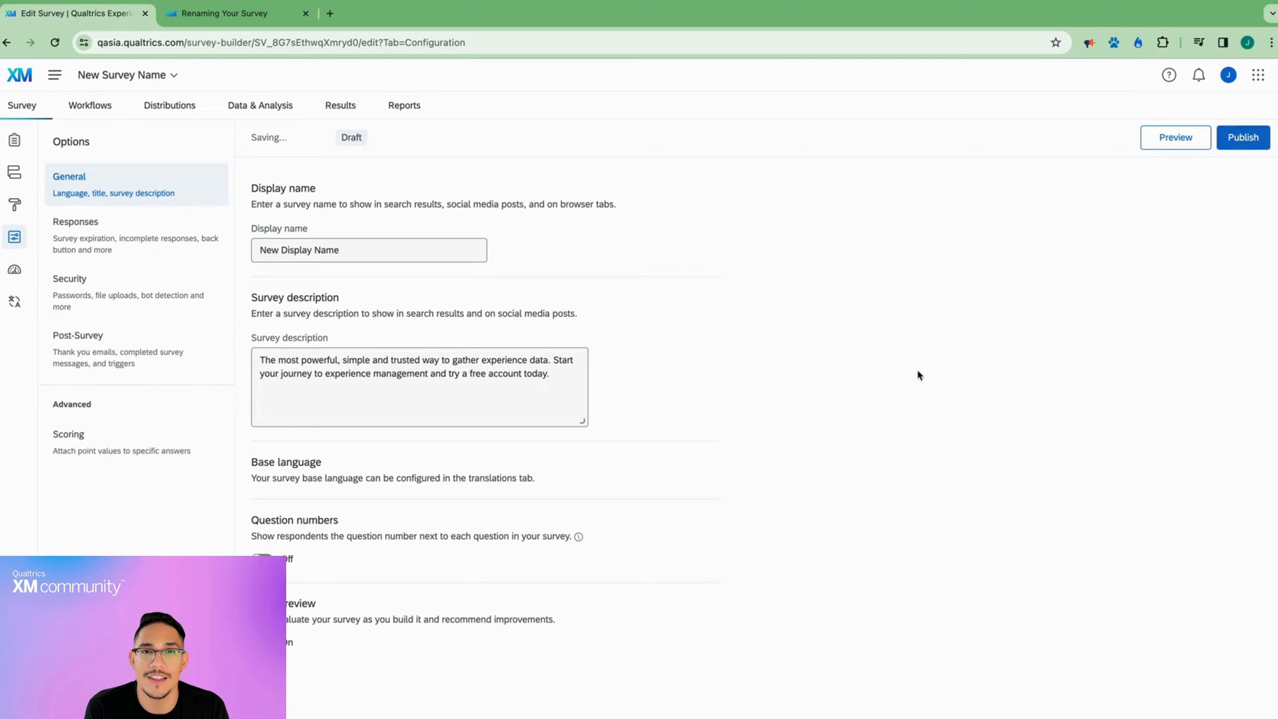
click(1243, 137)
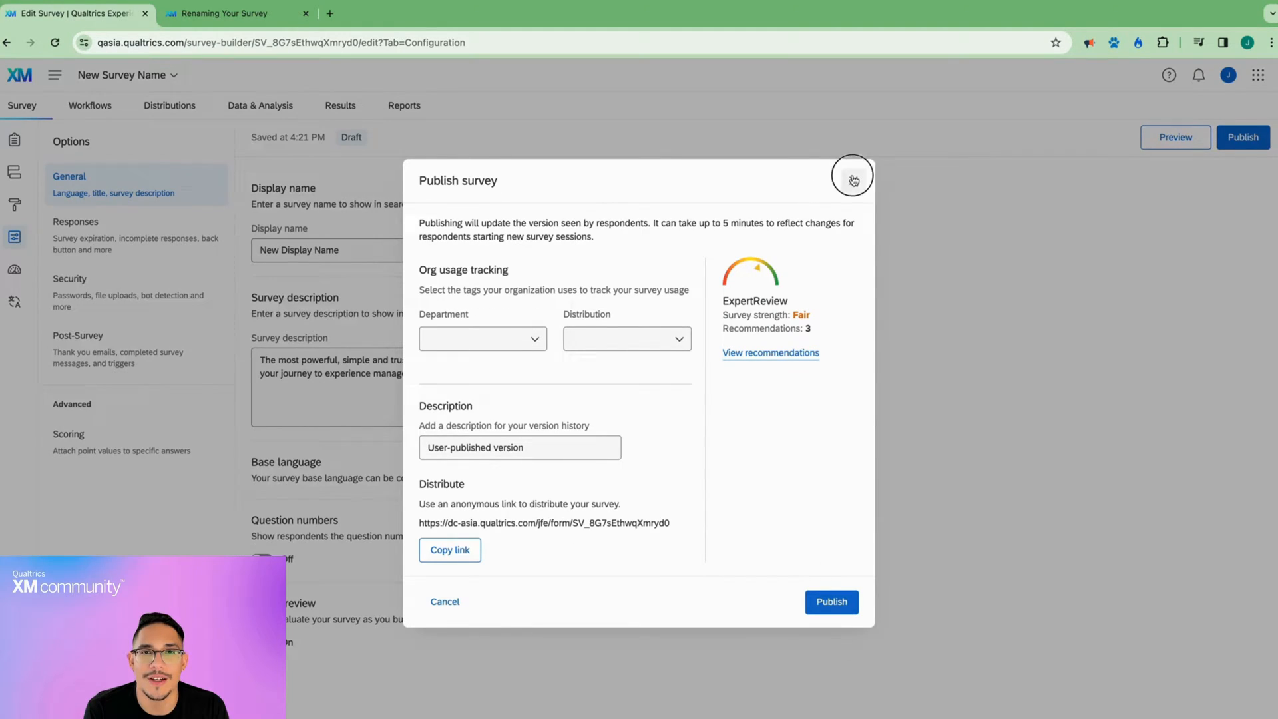
click(852, 180)
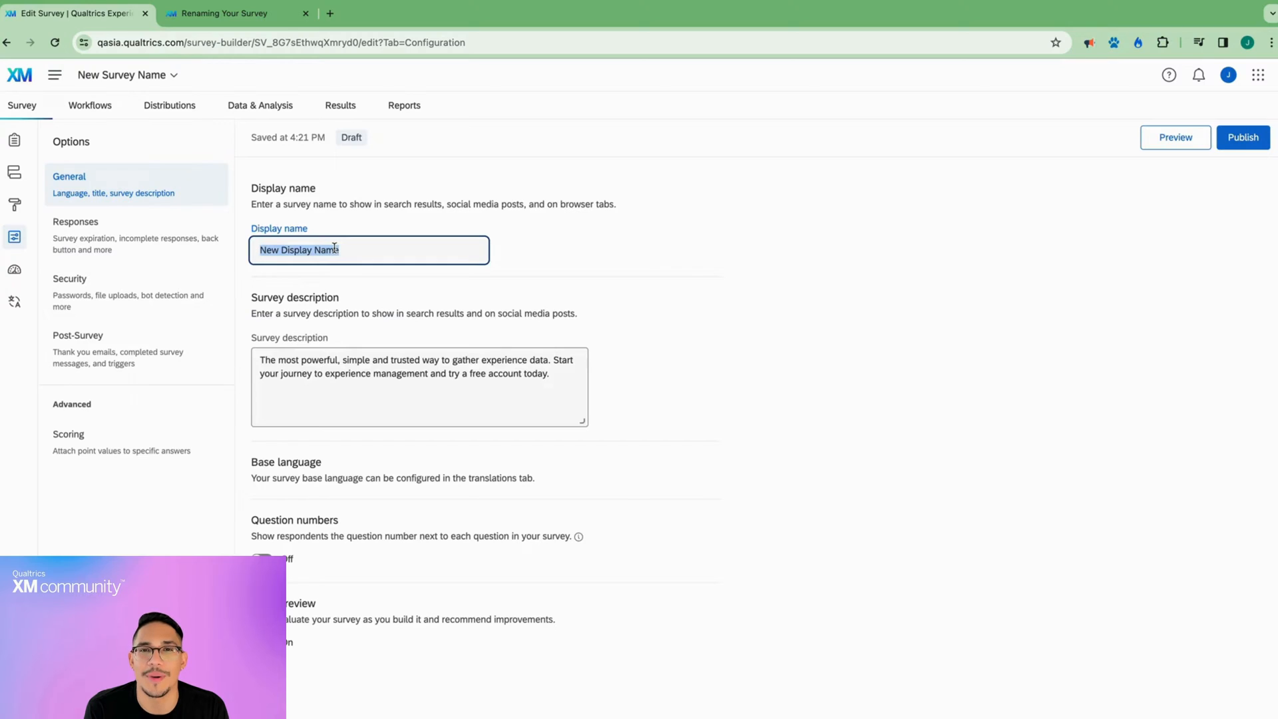